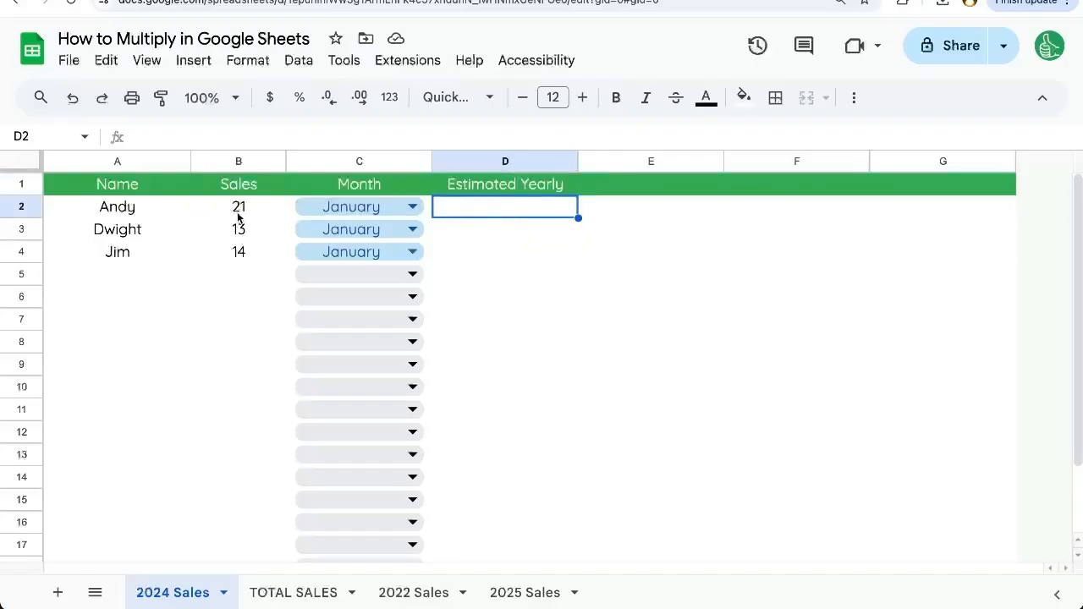
mouse_move(520, 217)
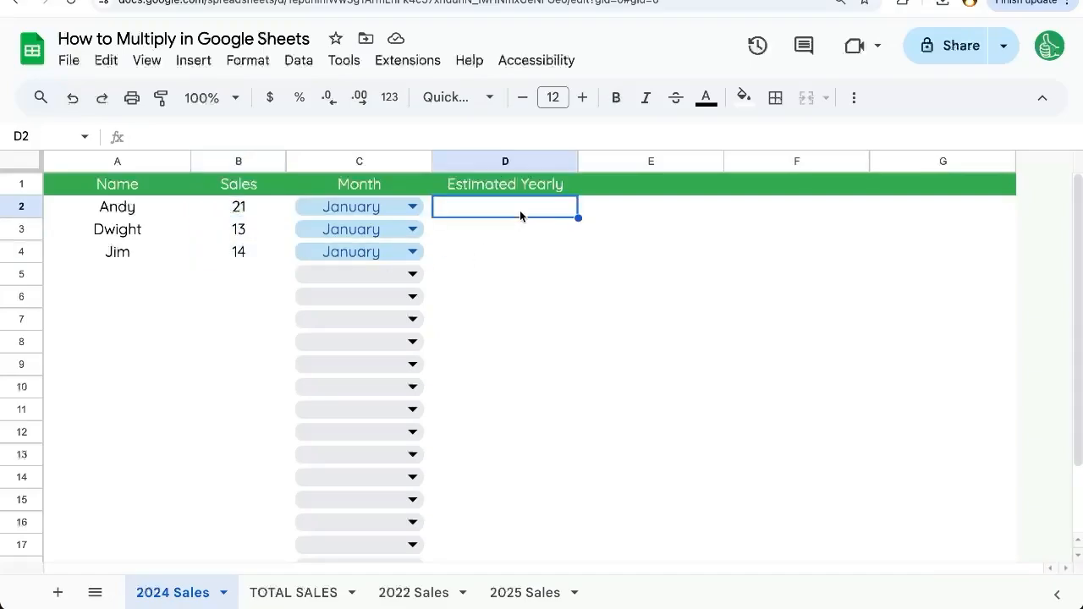
mouse_move(498, 216)
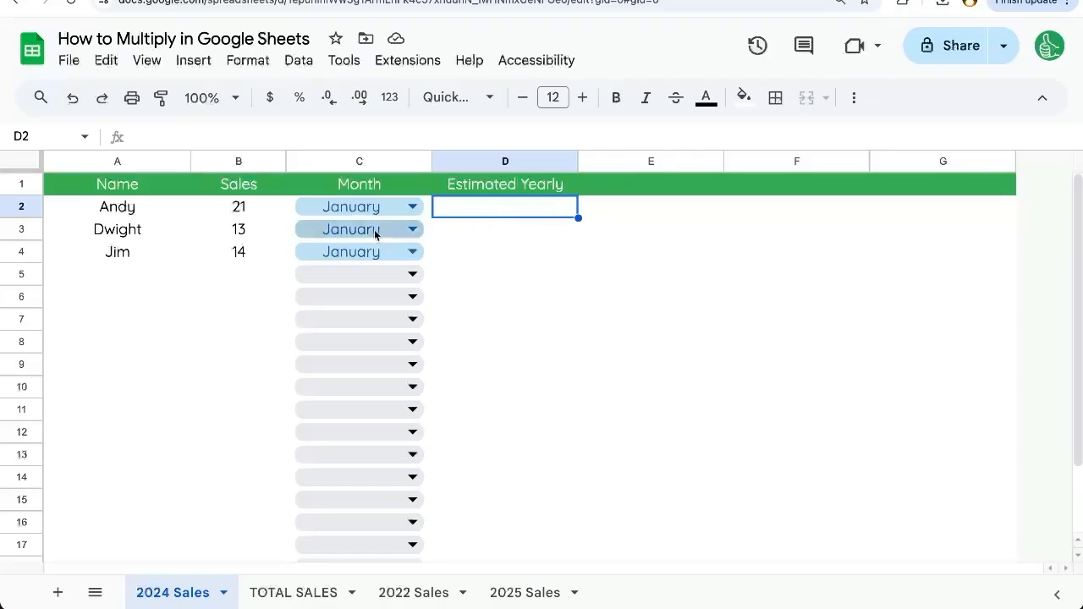
mouse_move(502, 220)
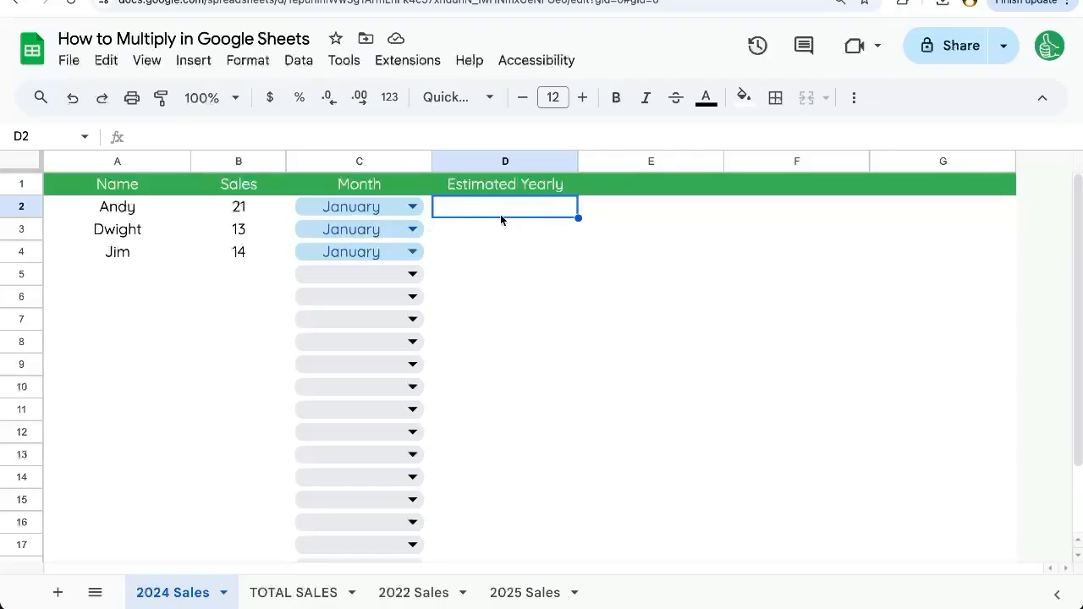
Enter =B2*12 in D2 and extend it to D3:D4, giving 252, 156 and 168
text(=B2*12)
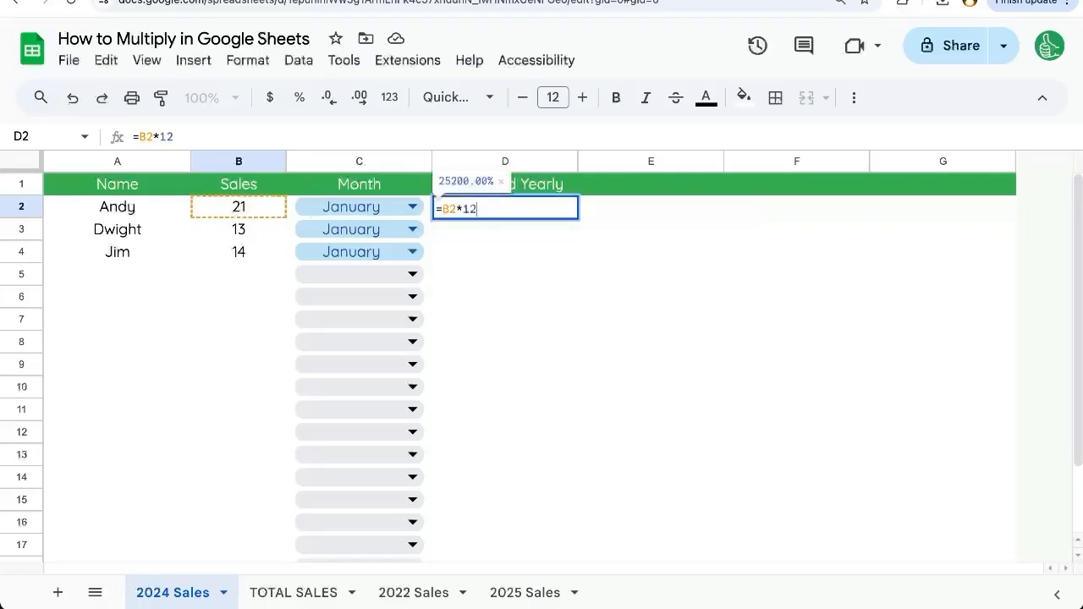
key(Enter)
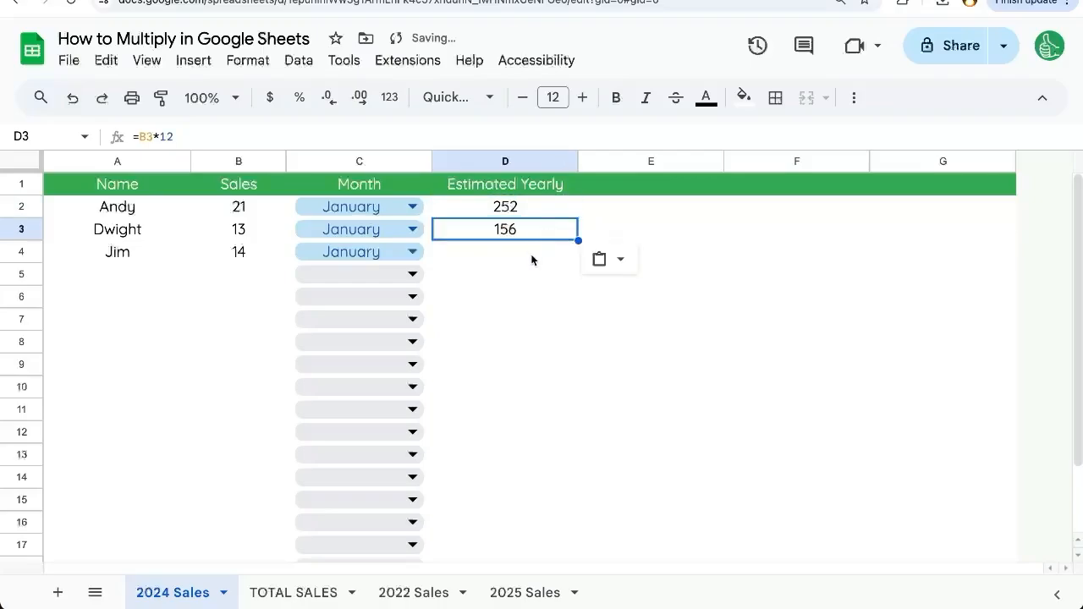
click(504, 252)
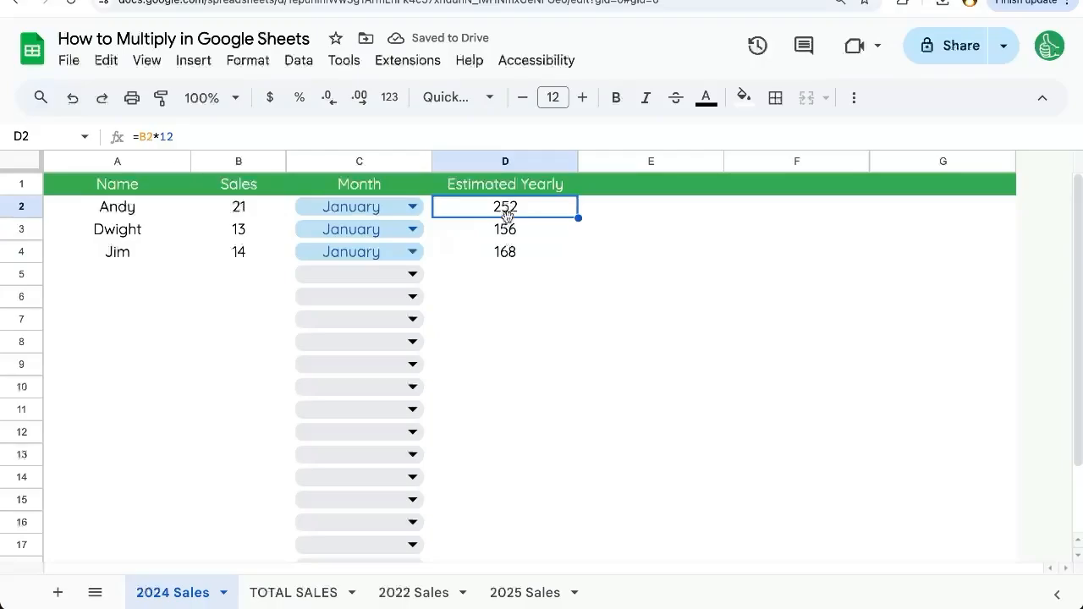
Write =MULTIPLY(21,12) in D2 after browsing the Math functions, previewing 252
text(=MULTIPLY()
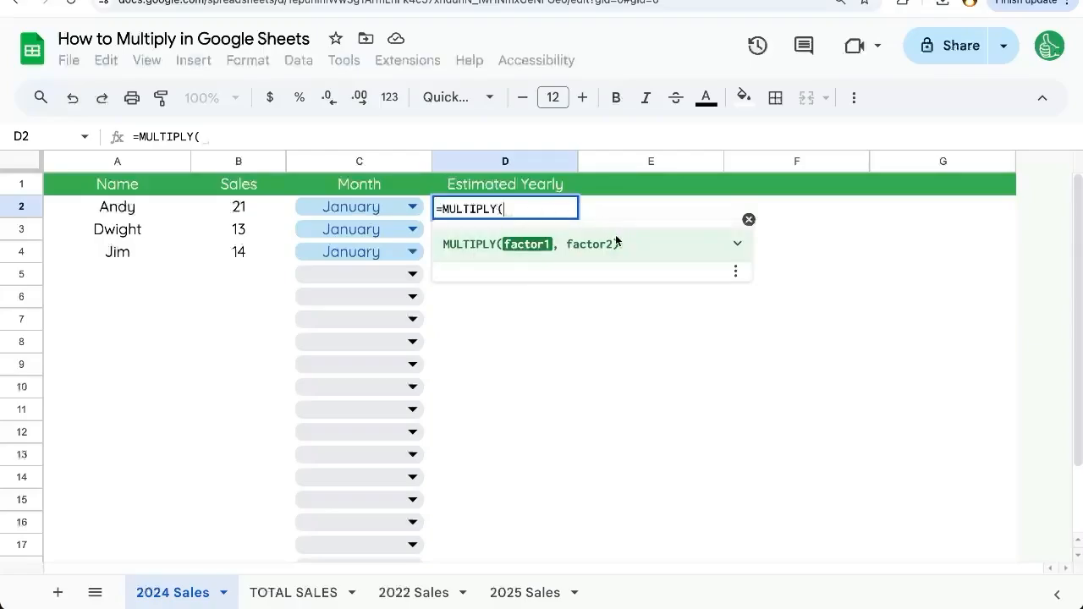
mouse_move(266, 213)
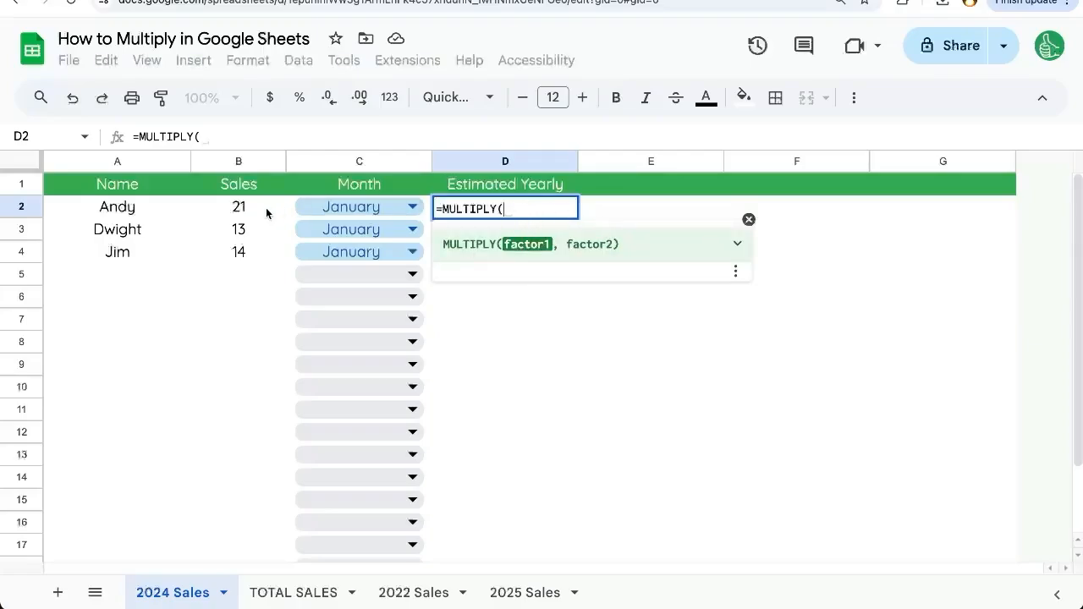
click(238, 207)
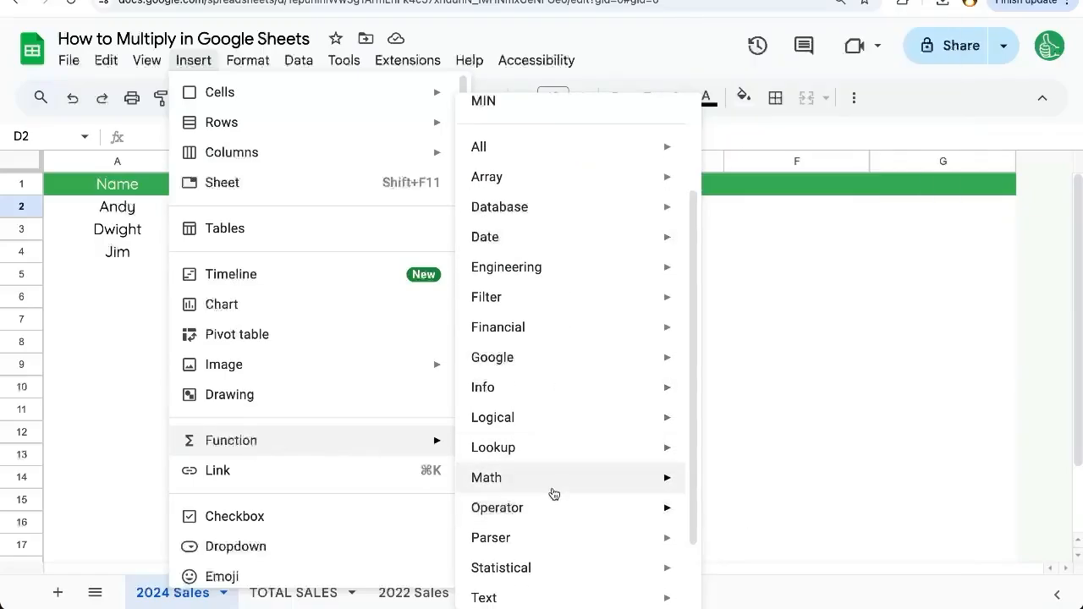
click(487, 479)
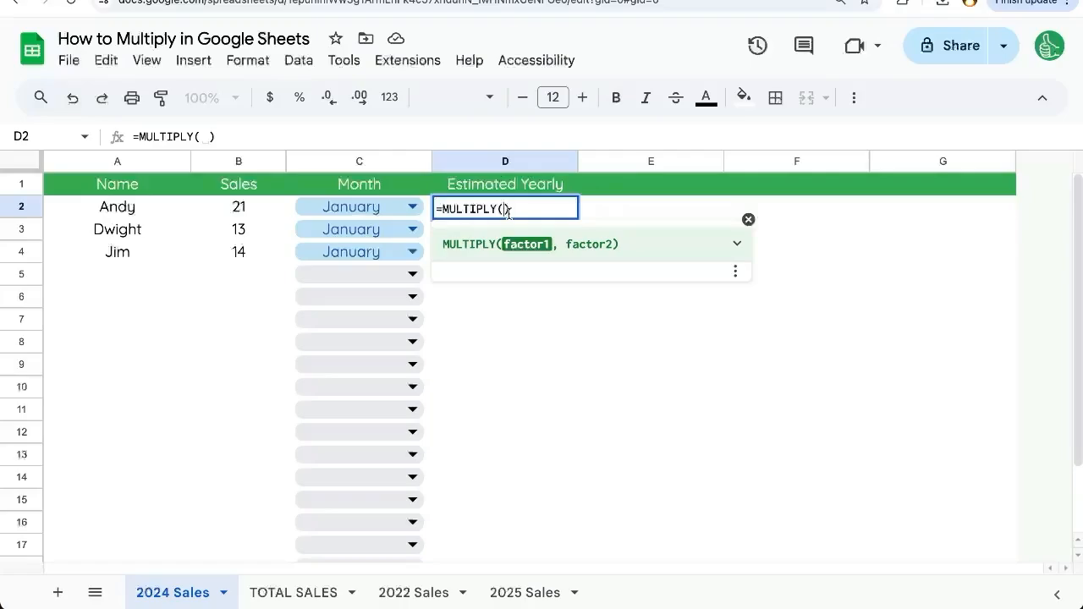
text(21)
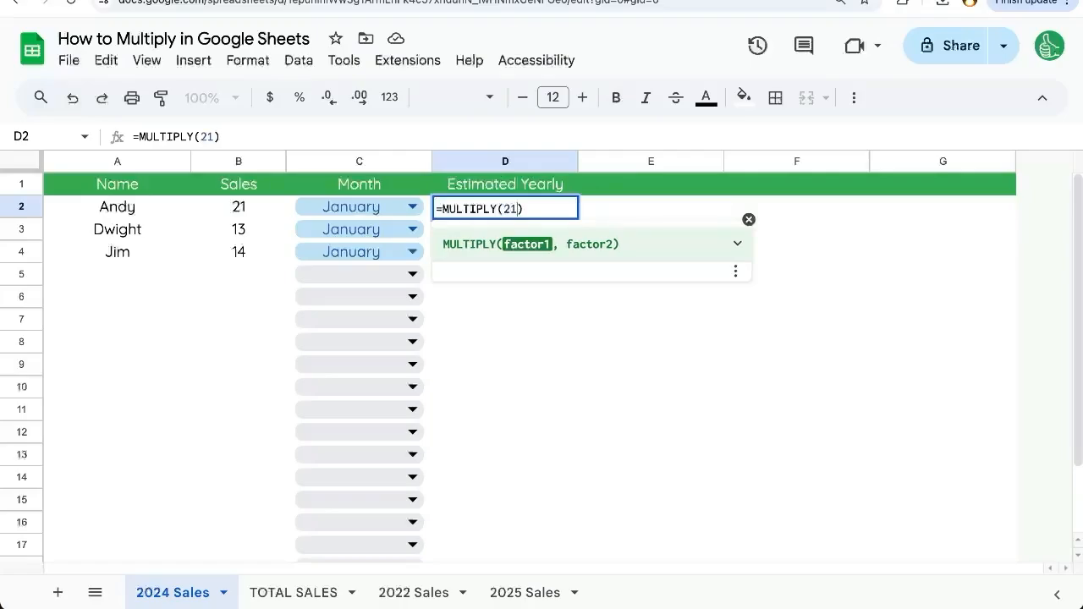
text(,12)
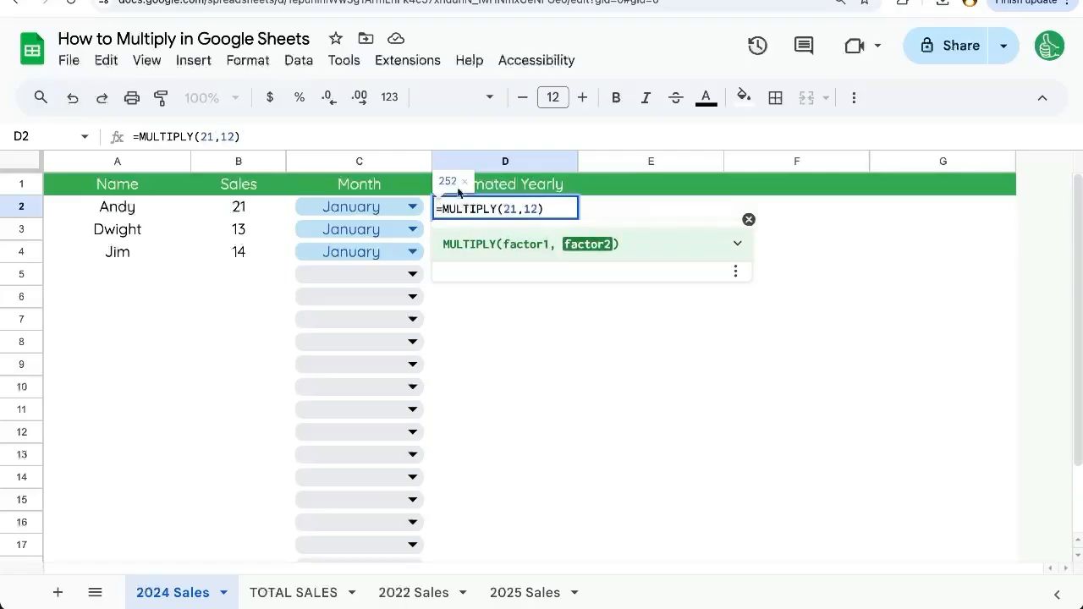